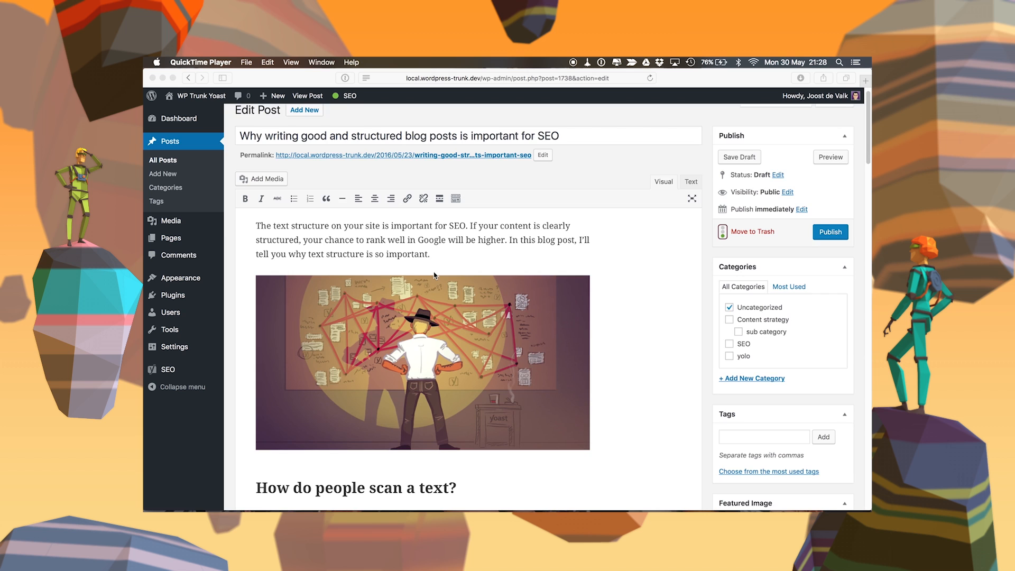
Scroll down the structured blog writing draft to the Yoast SEO Facebook preview.
scroll(down, 3)
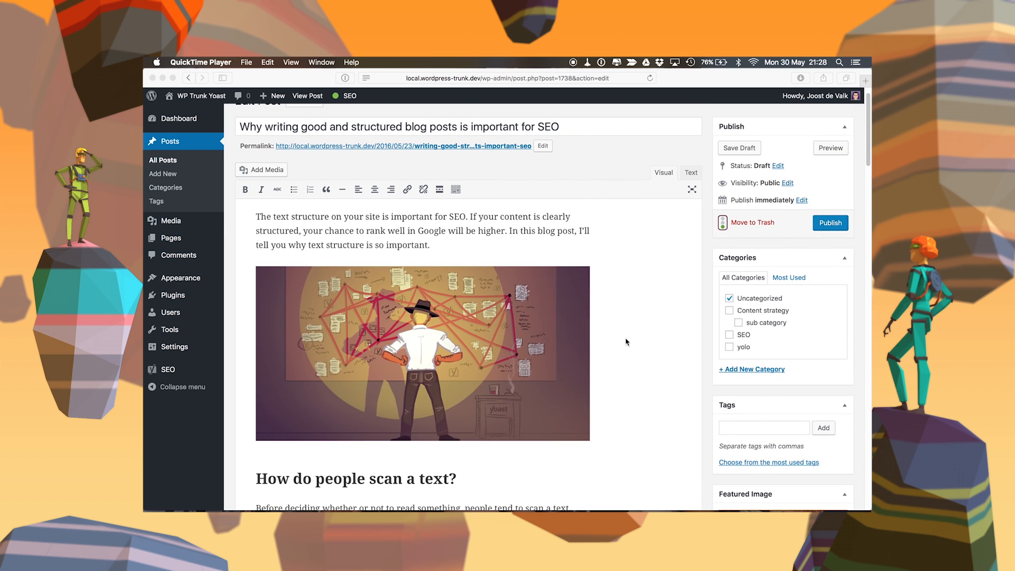
scroll(down, 3)
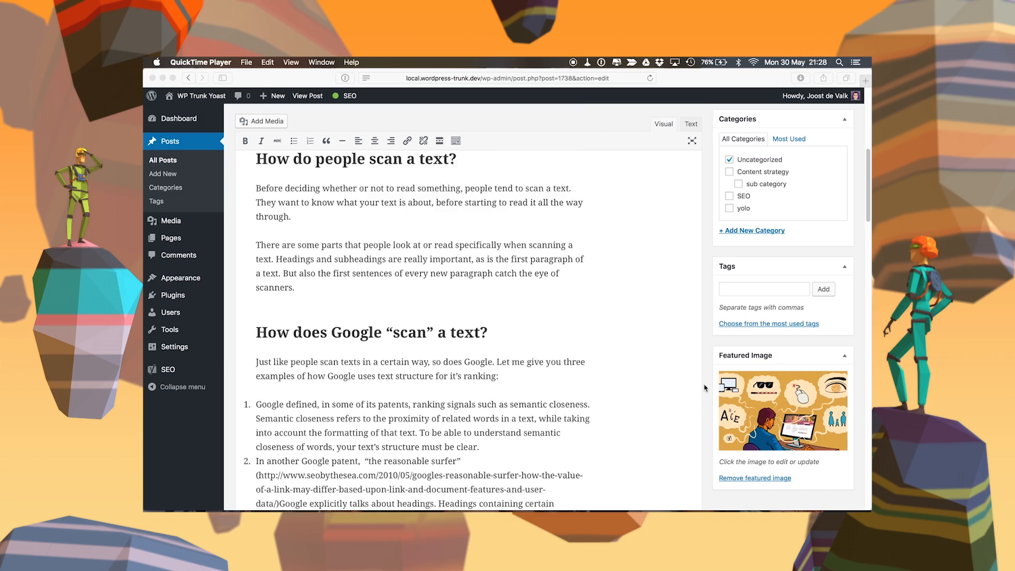
scroll(down, 3)
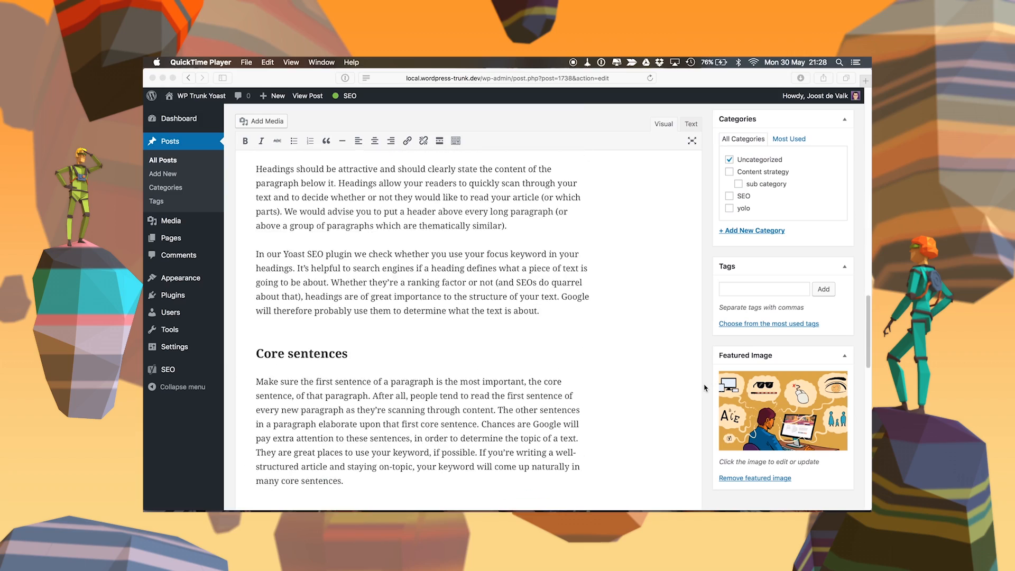
scroll(down, 3)
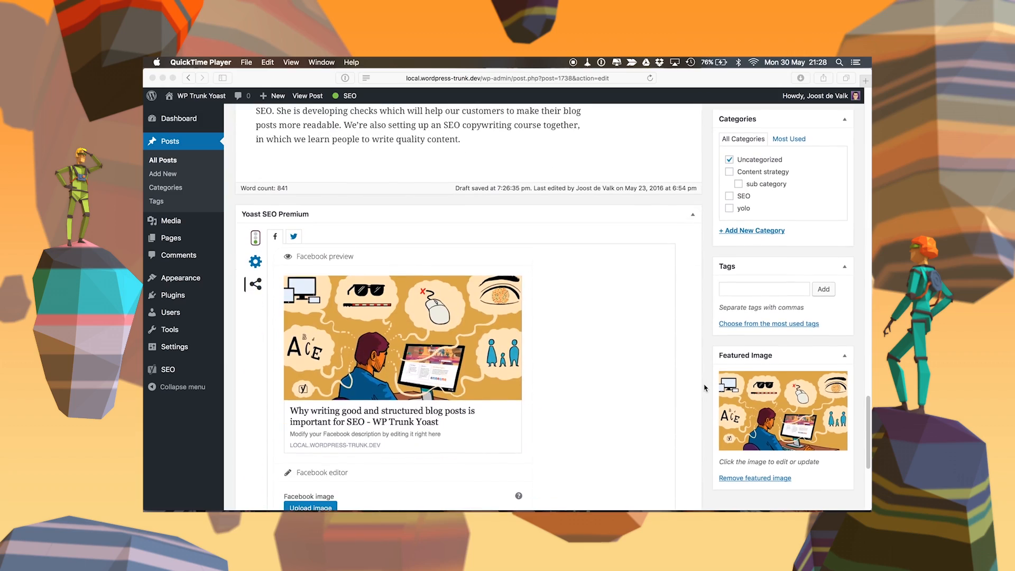
mouse_move(263, 327)
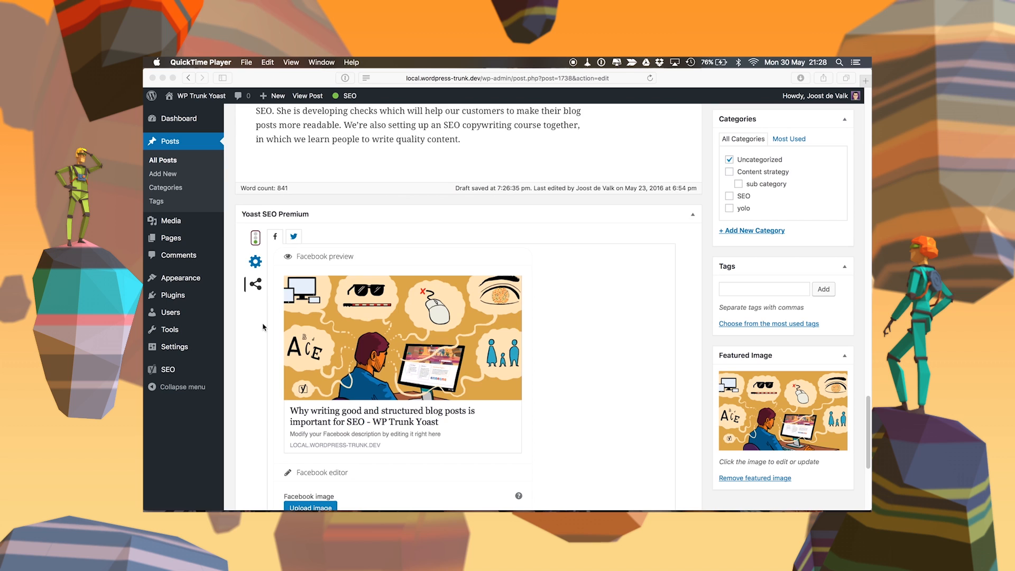
scroll(down, 3)
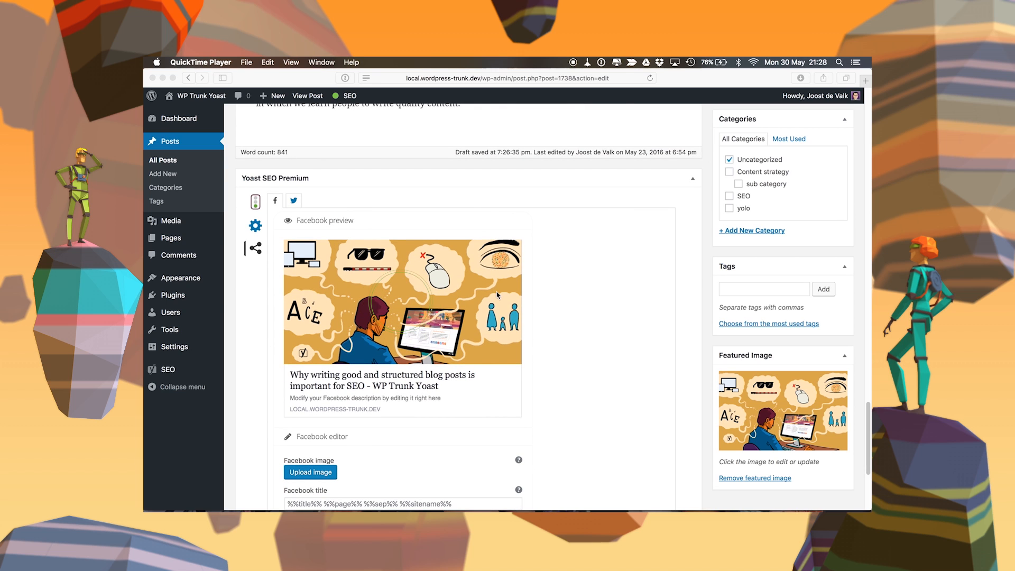
mouse_move(448, 301)
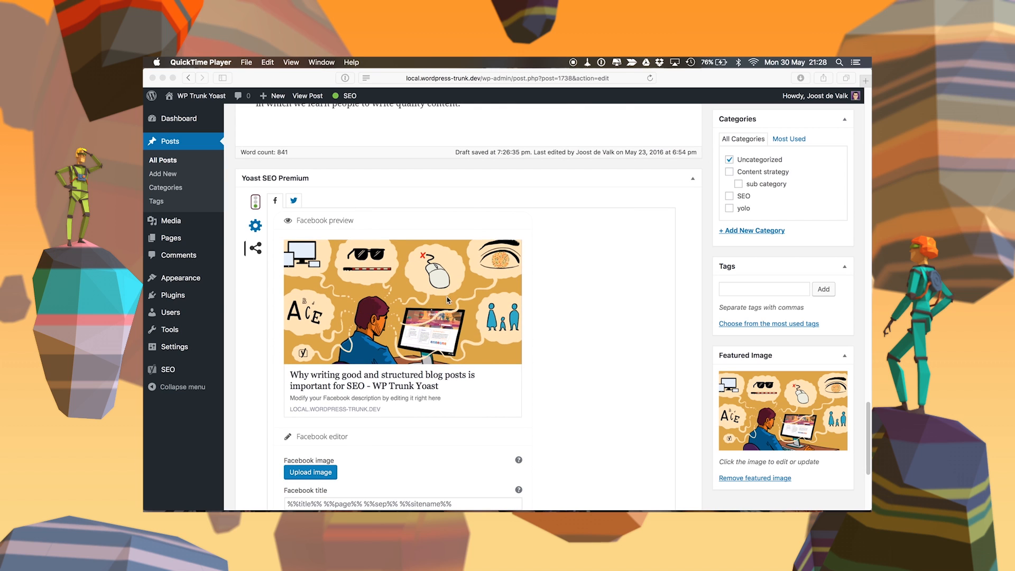
mouse_move(430, 312)
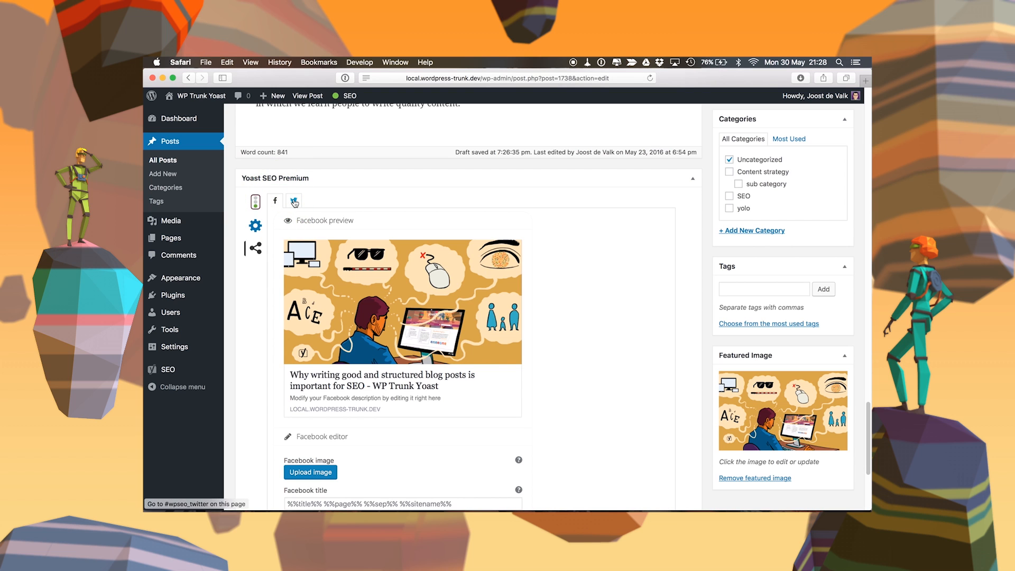
click(293, 201)
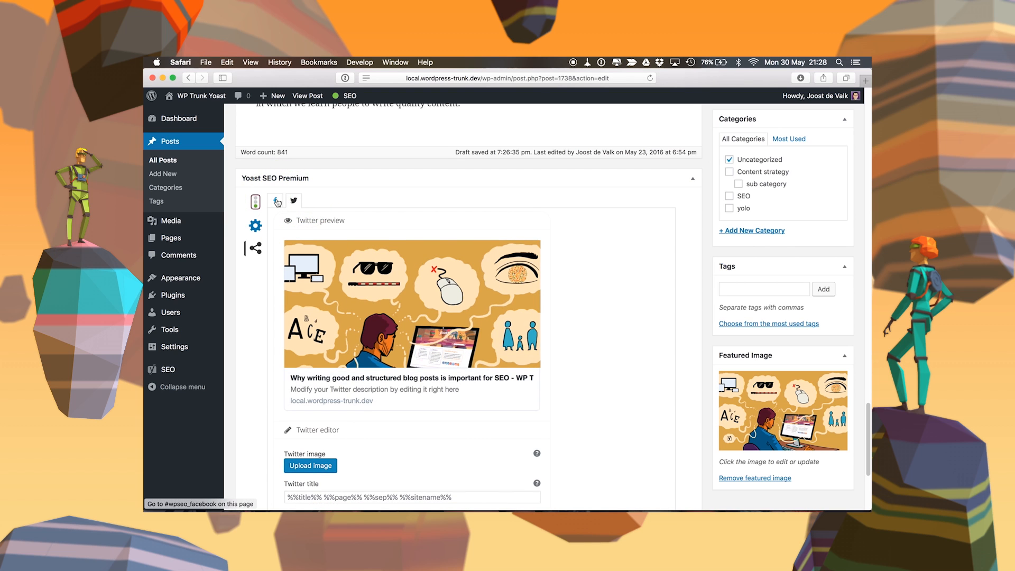
click(275, 201)
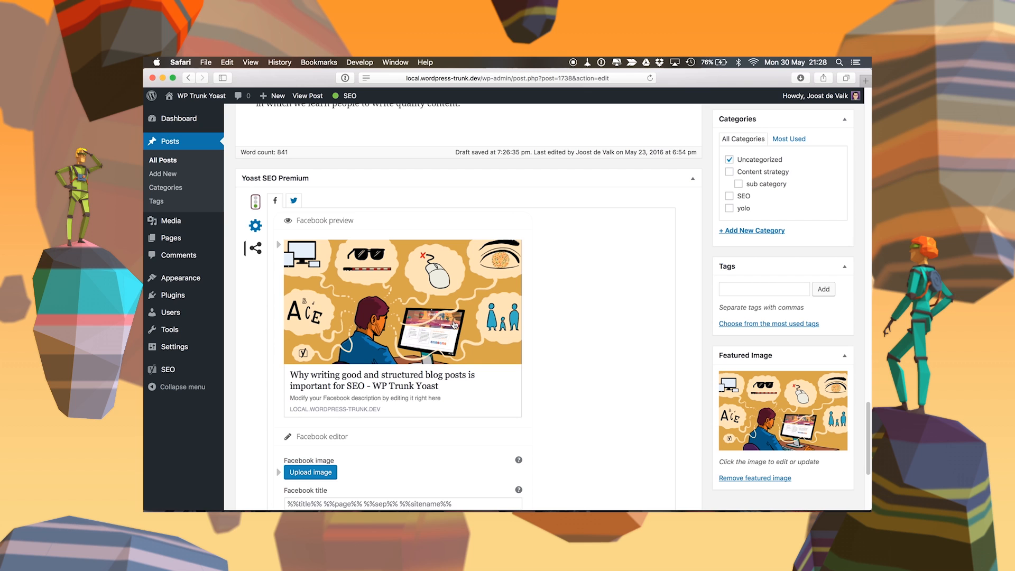
scroll(down, 3)
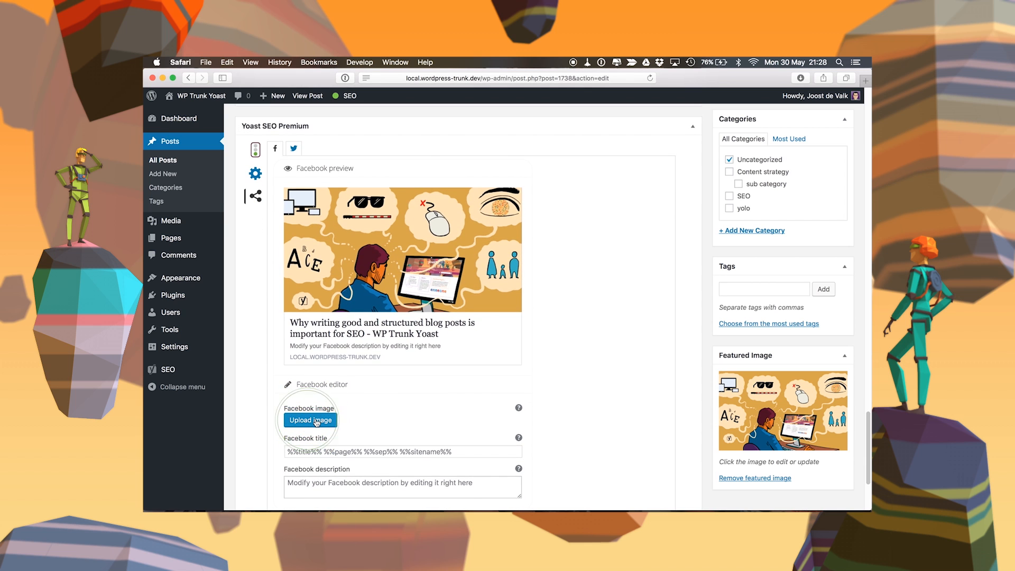
Set 'How to optimize your Facebook reach' as the Facebook image and view the Twitter preview.
click(310, 420)
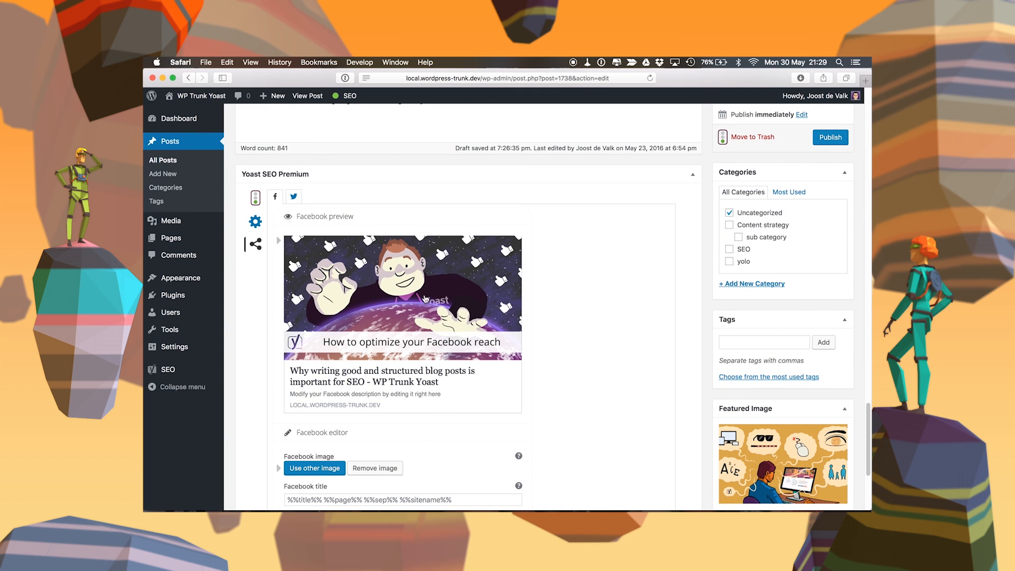
scroll(down, 3)
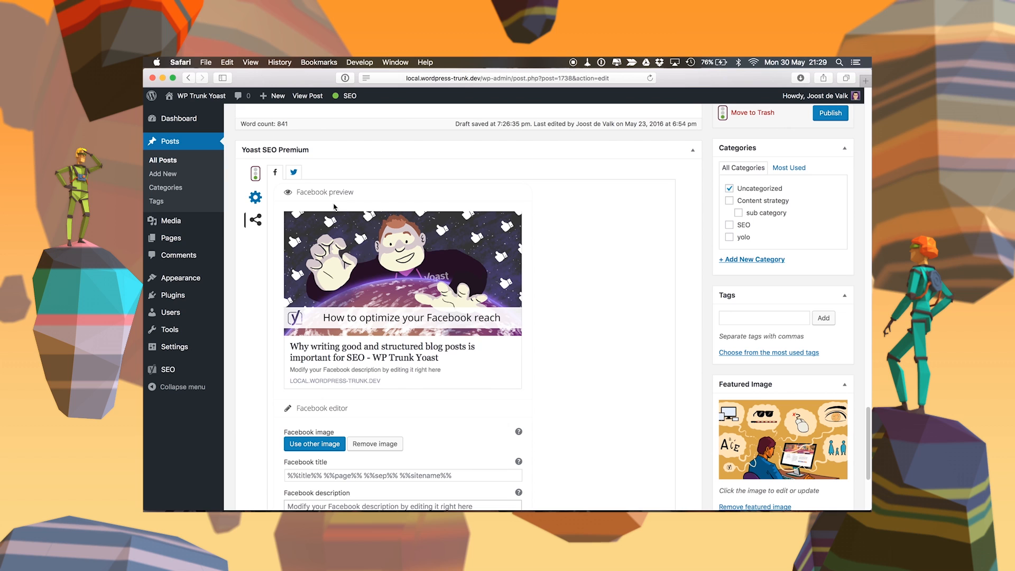
click(293, 172)
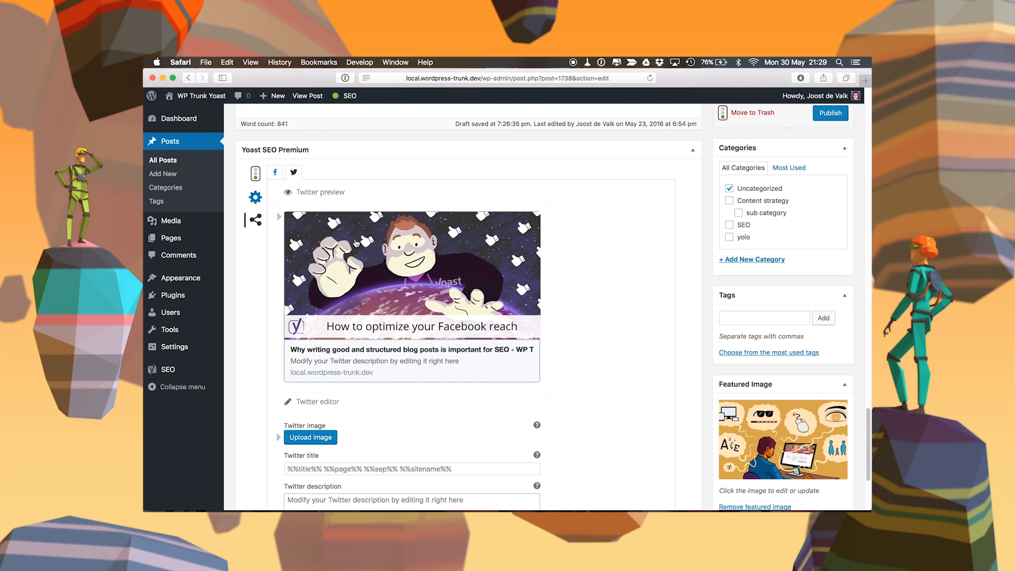
Remove the custom Facebook image so the preview falls back to the in-content illustration.
click(275, 172)
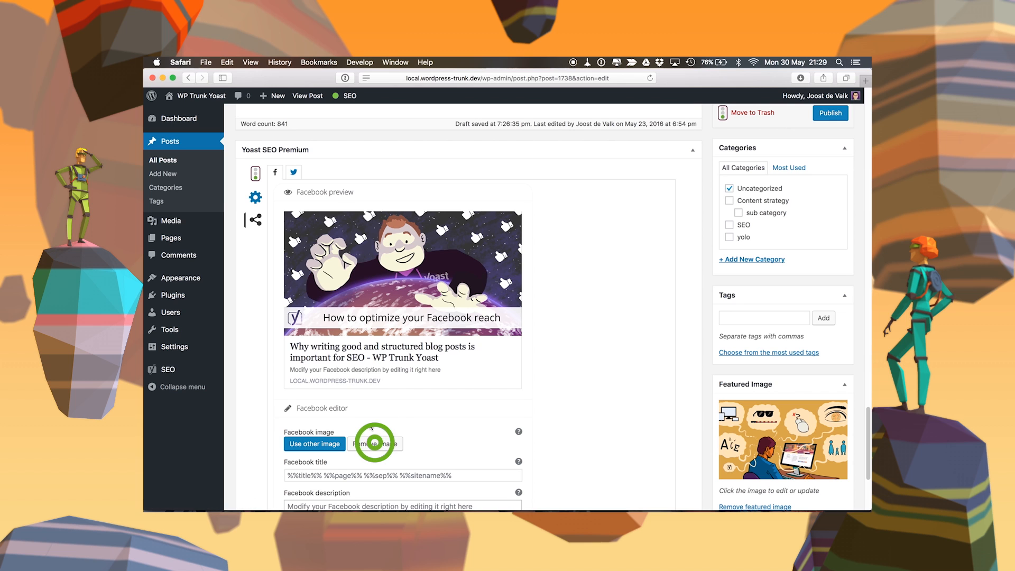
click(376, 444)
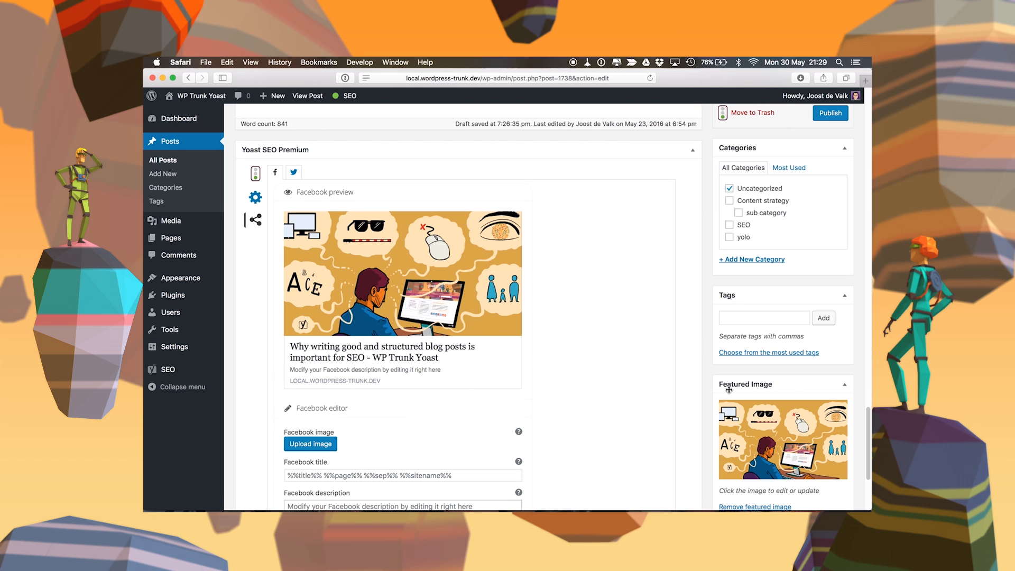
scroll(down, 3)
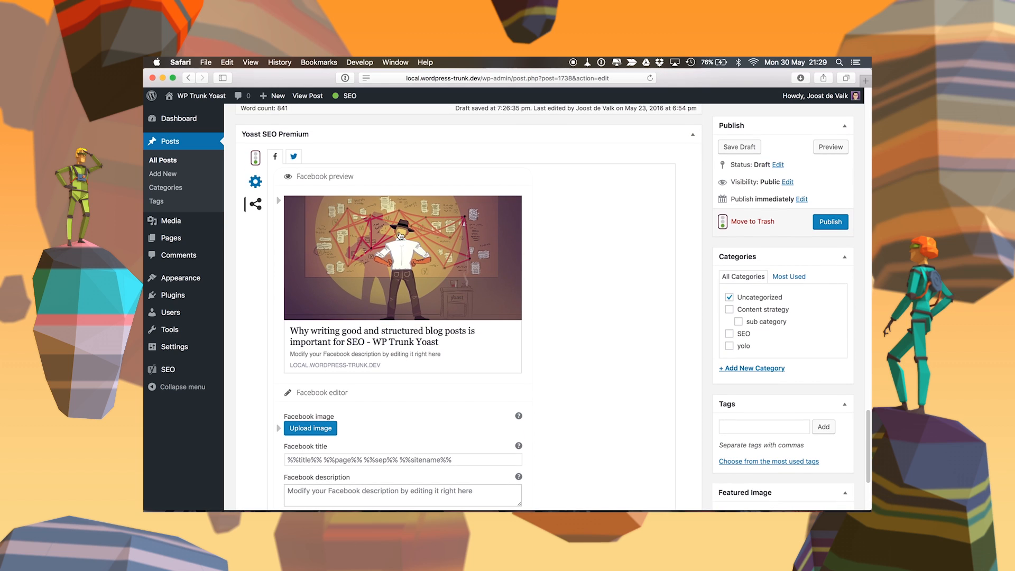
mouse_move(404, 256)
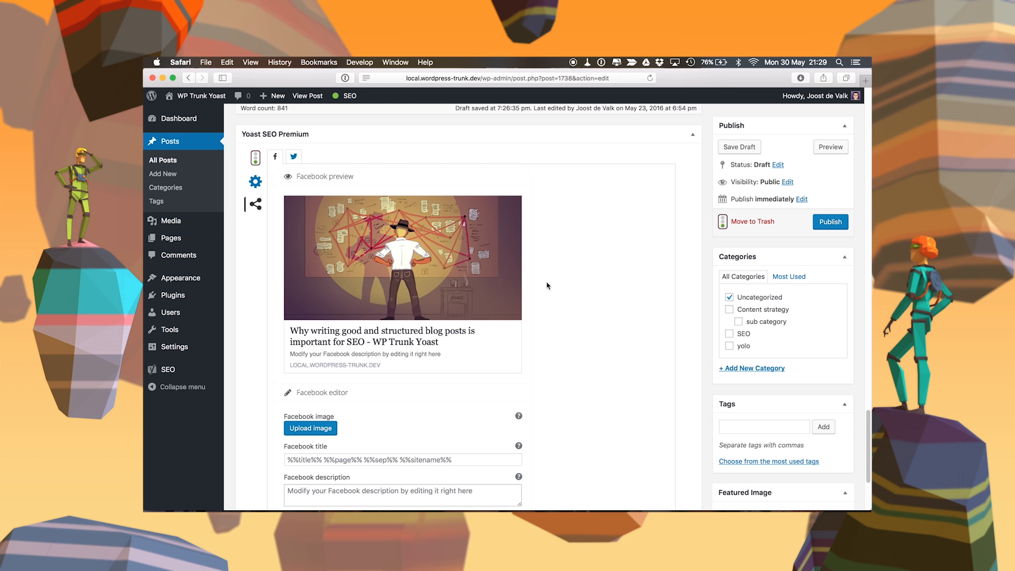
mouse_move(350, 339)
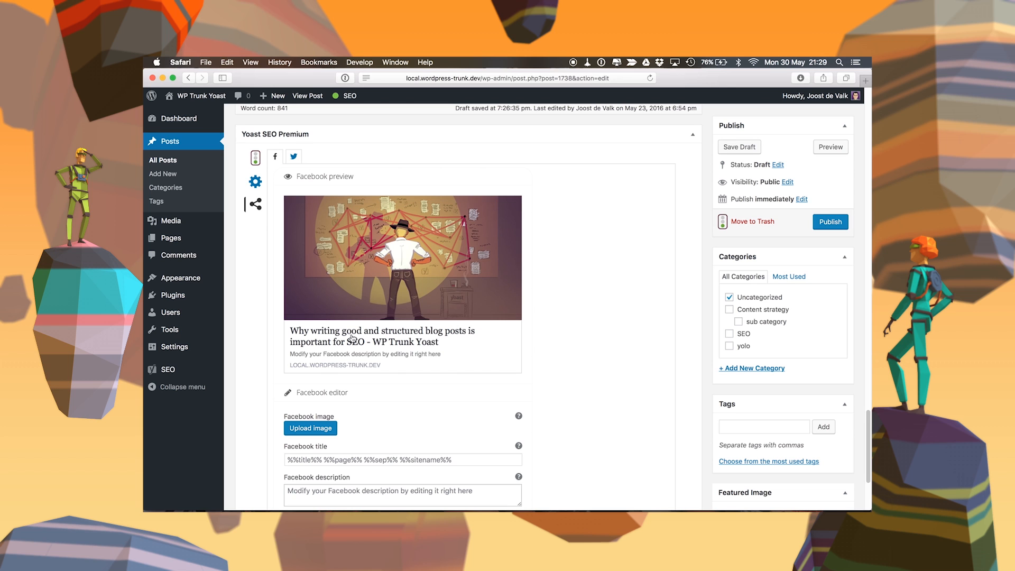
Replace the Facebook title template with 'This is a cool post title'.
scroll(down, 3)
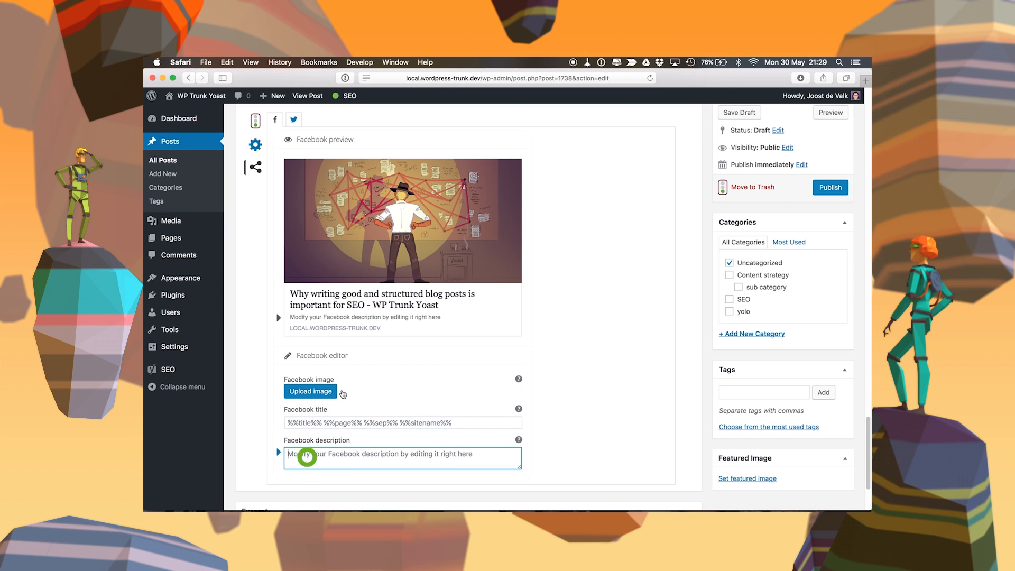
click(402, 422)
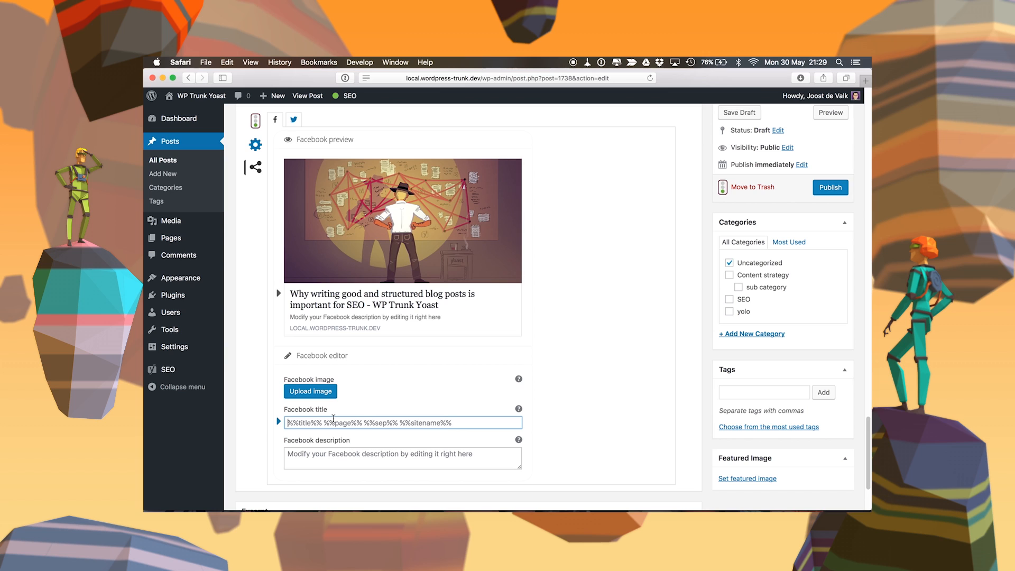
text(This is a cool post title)
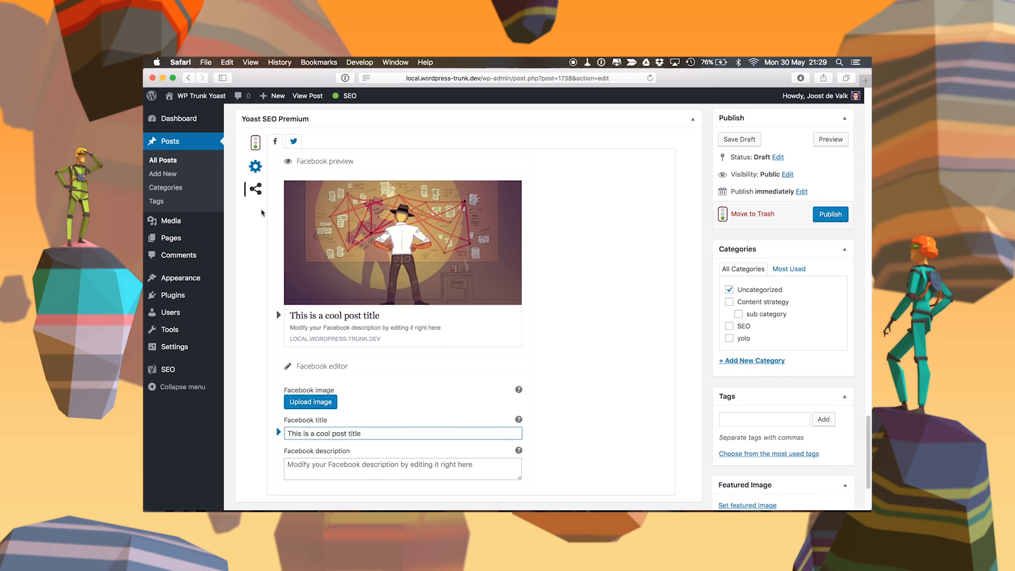
mouse_move(394, 424)
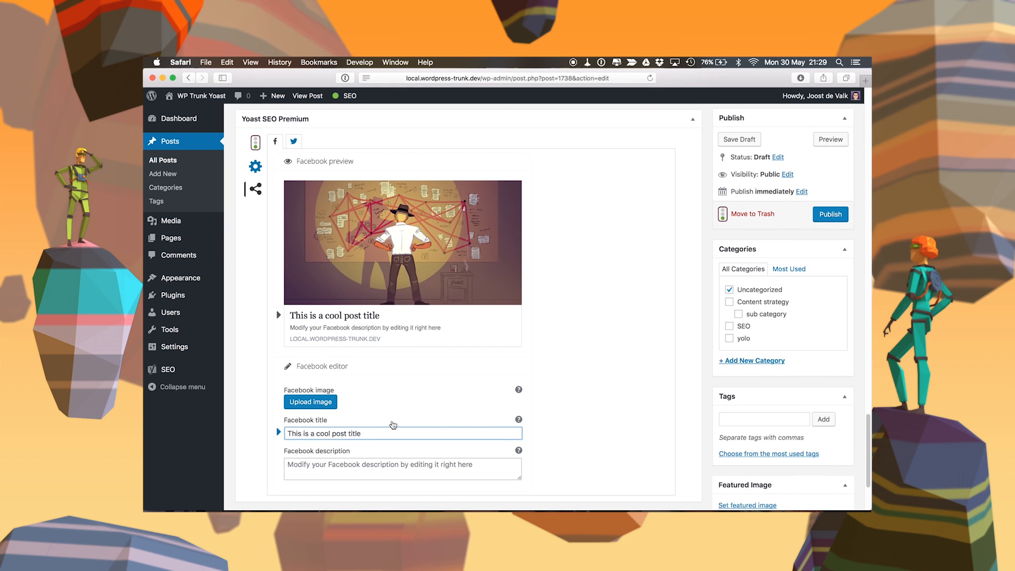
mouse_move(454, 348)
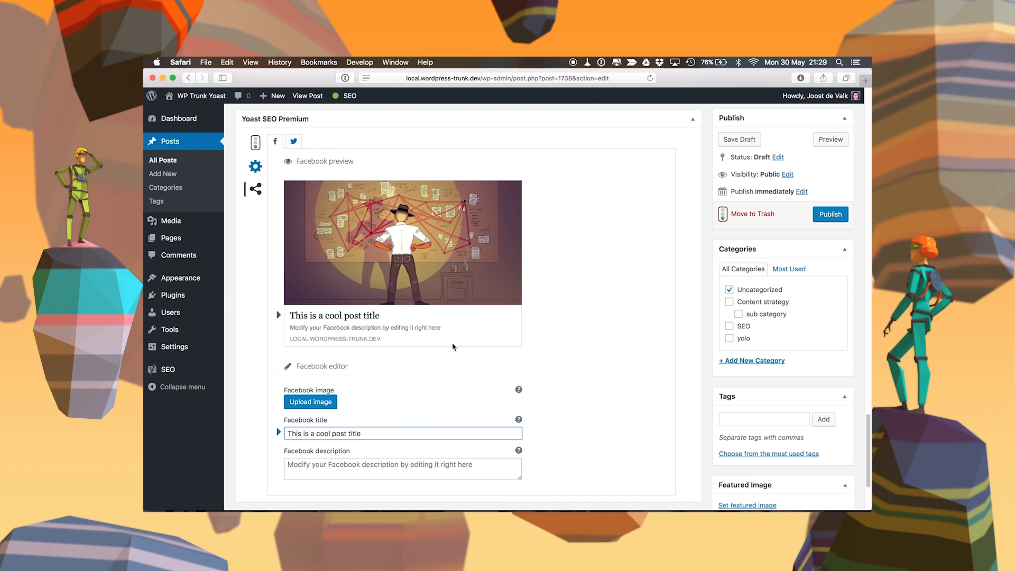